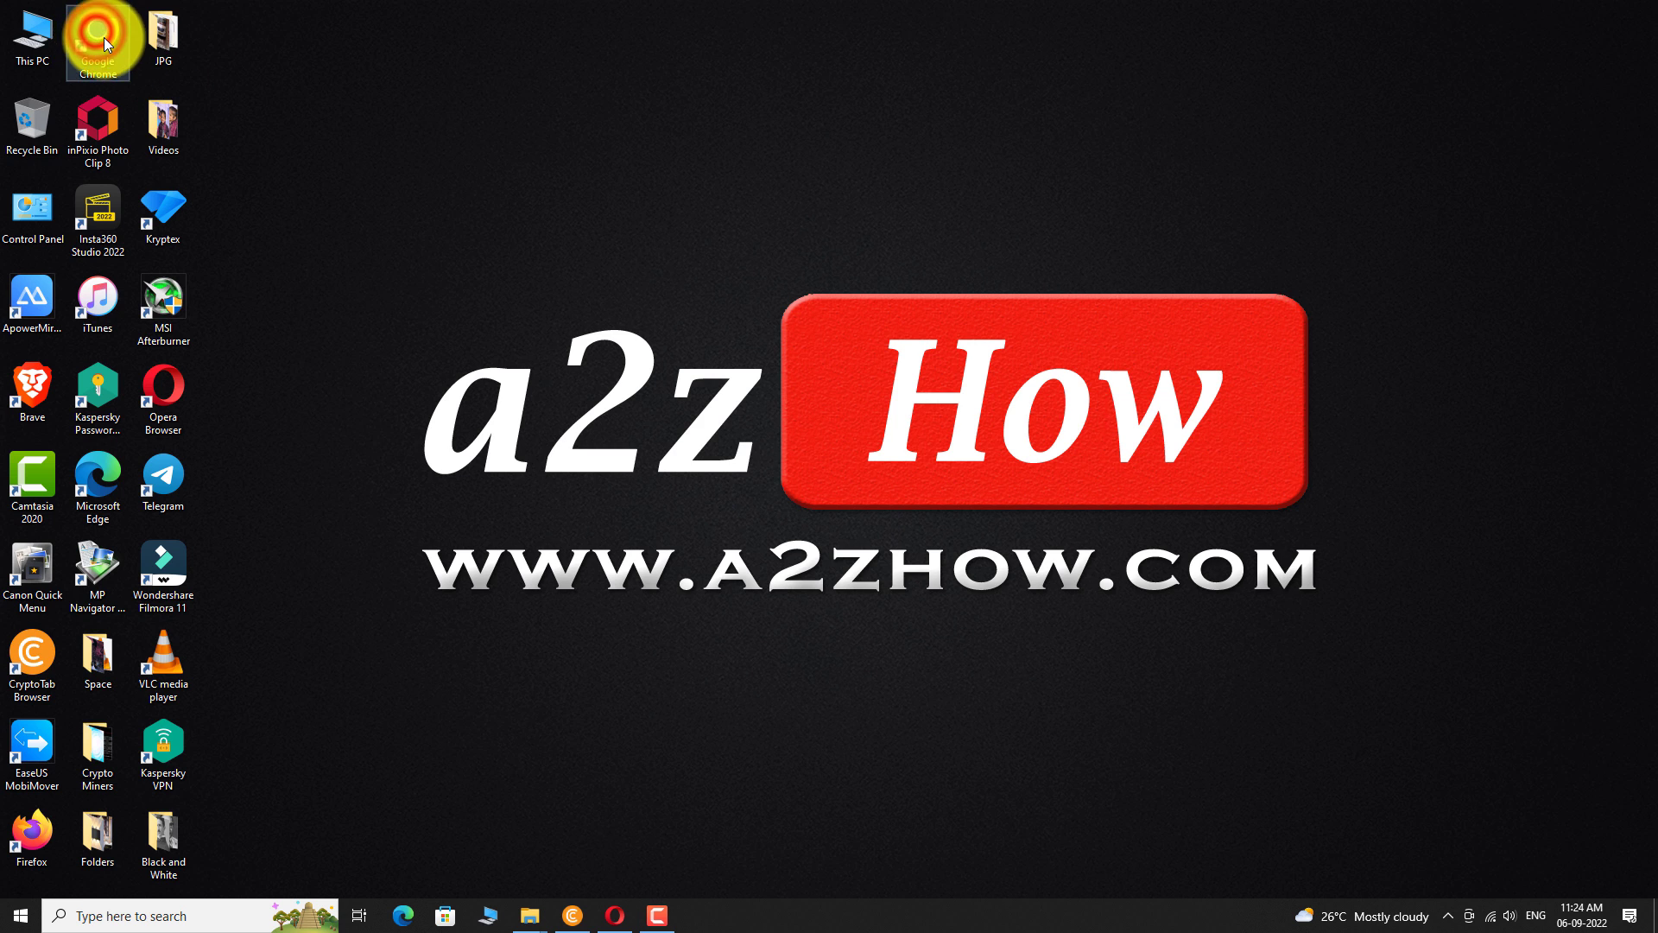
Step: Launch Chrome and load the img2go.com image converter homepage
double_click(96, 37)
text(img2go.com)
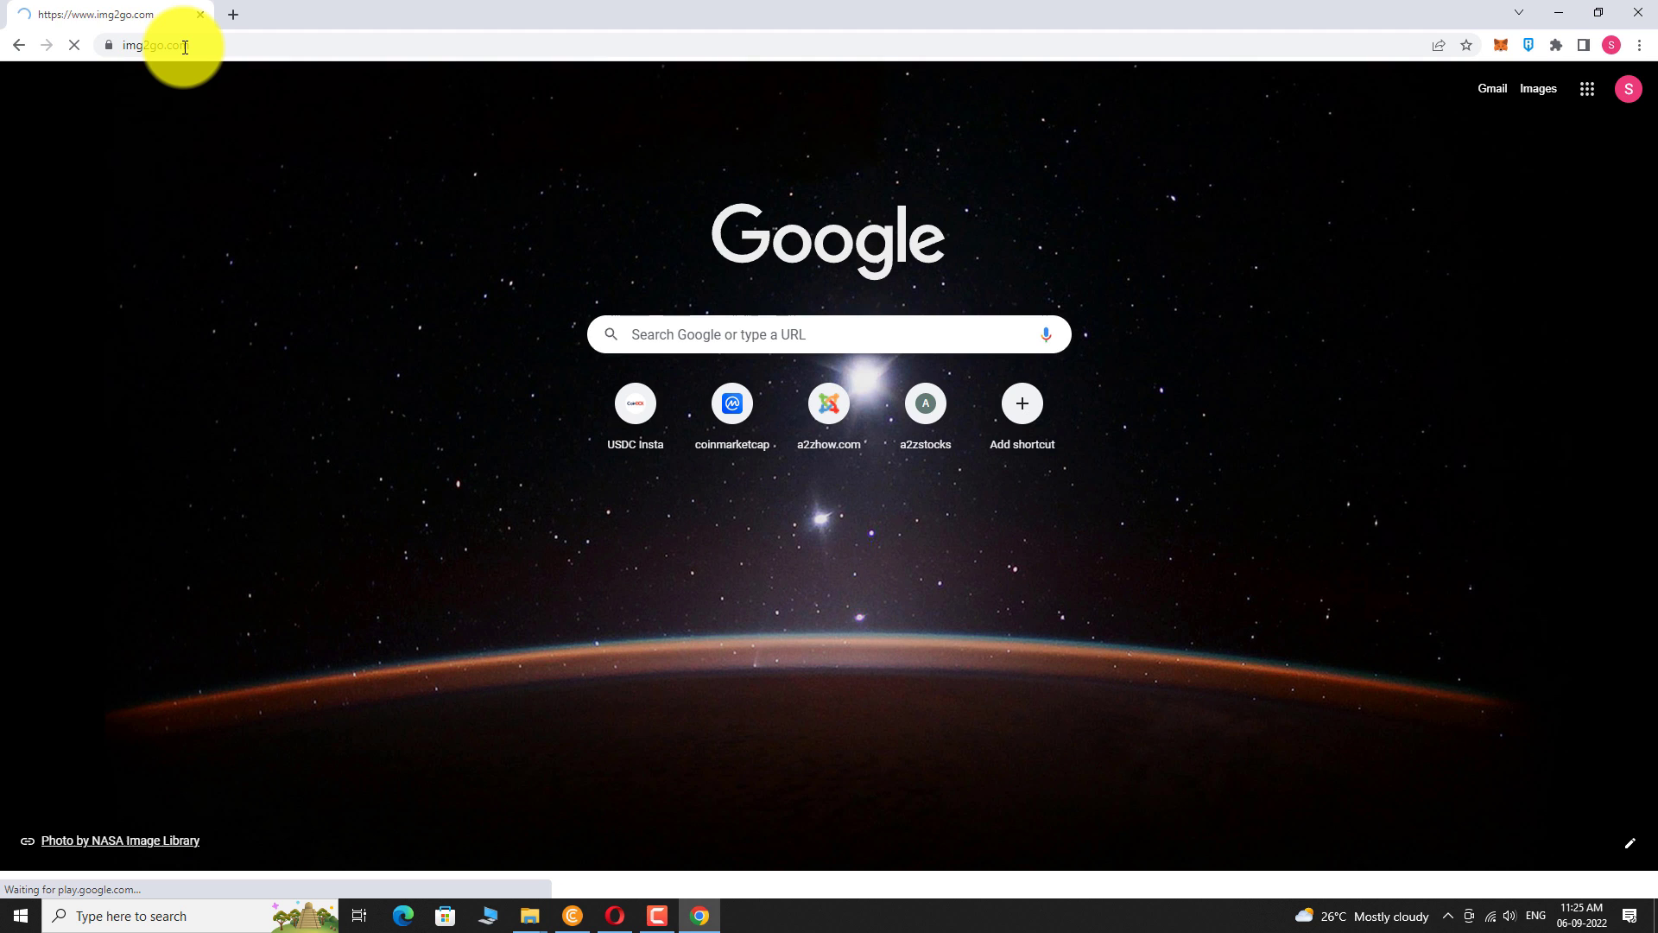
key(Enter)
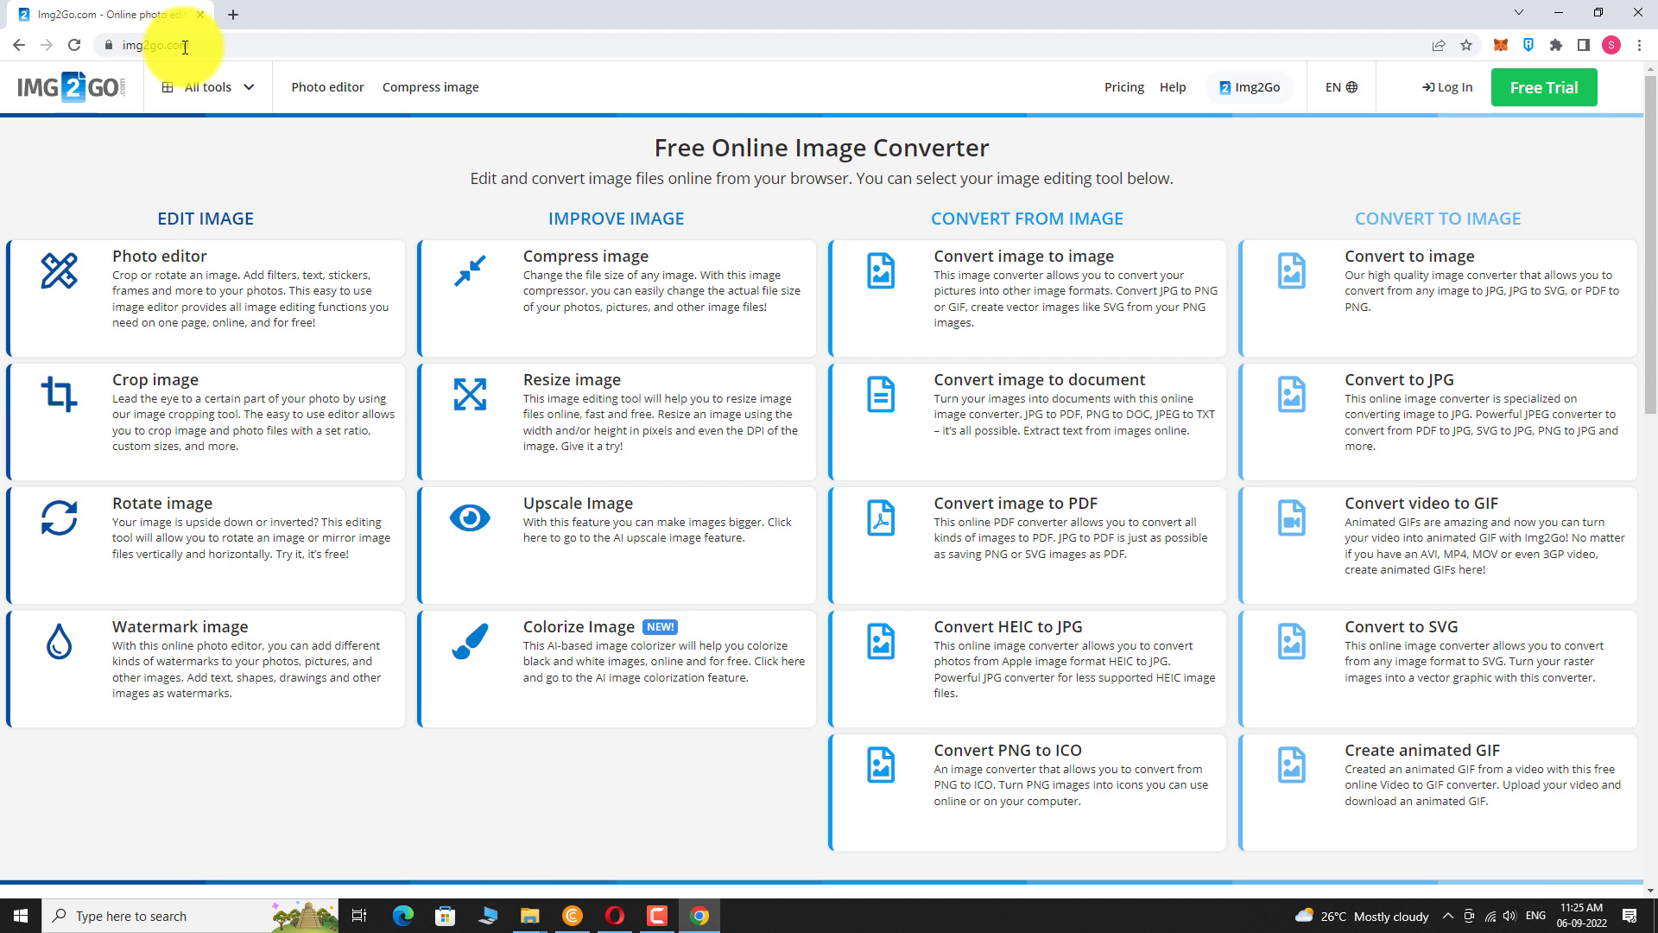
mouse_move(592, 639)
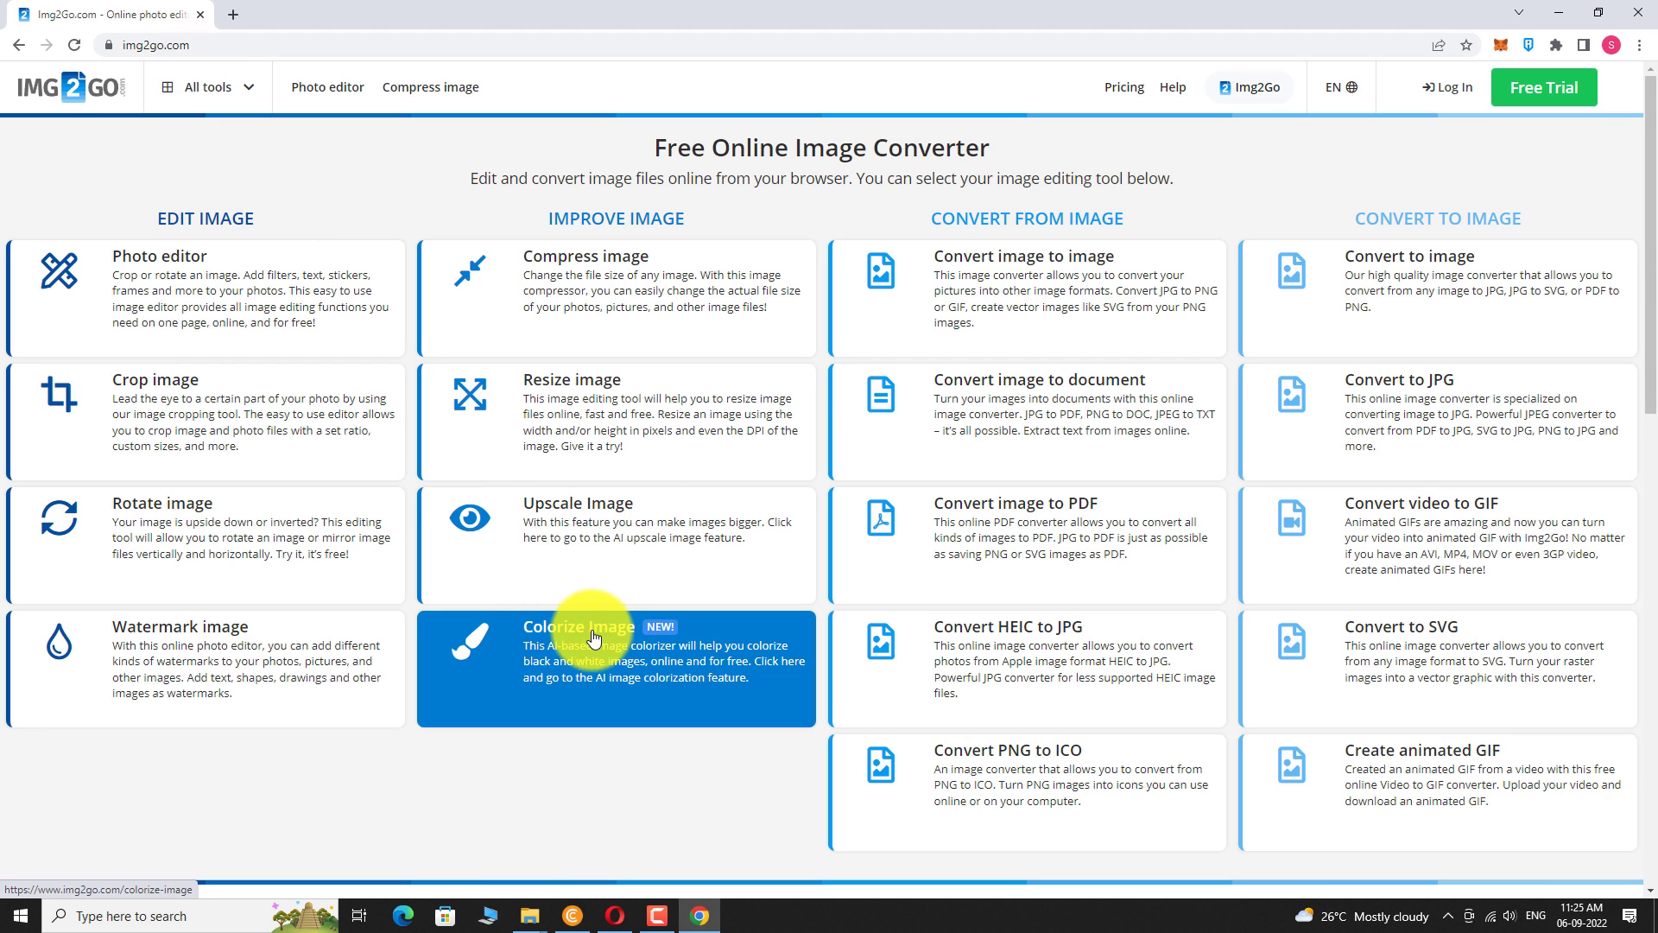
Step: Choose the Colorize Image tool under Improve Image
click(593, 639)
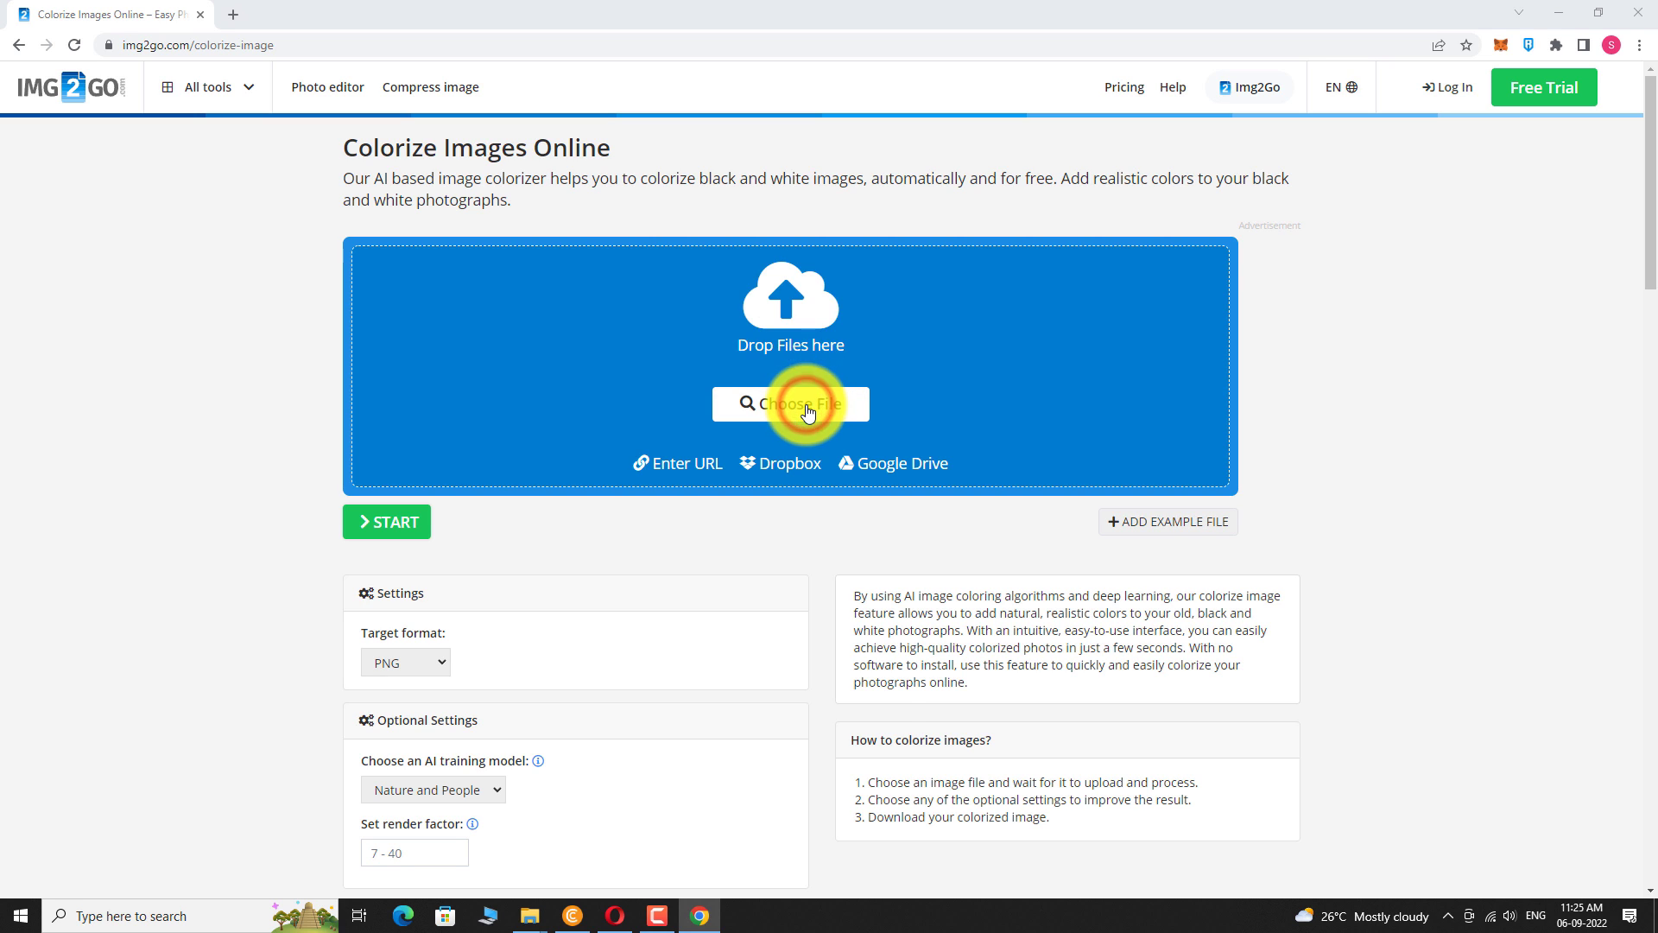
Step: Upload Ambedkar.jpg from the Black and White folder to the colorizer
click(789, 405)
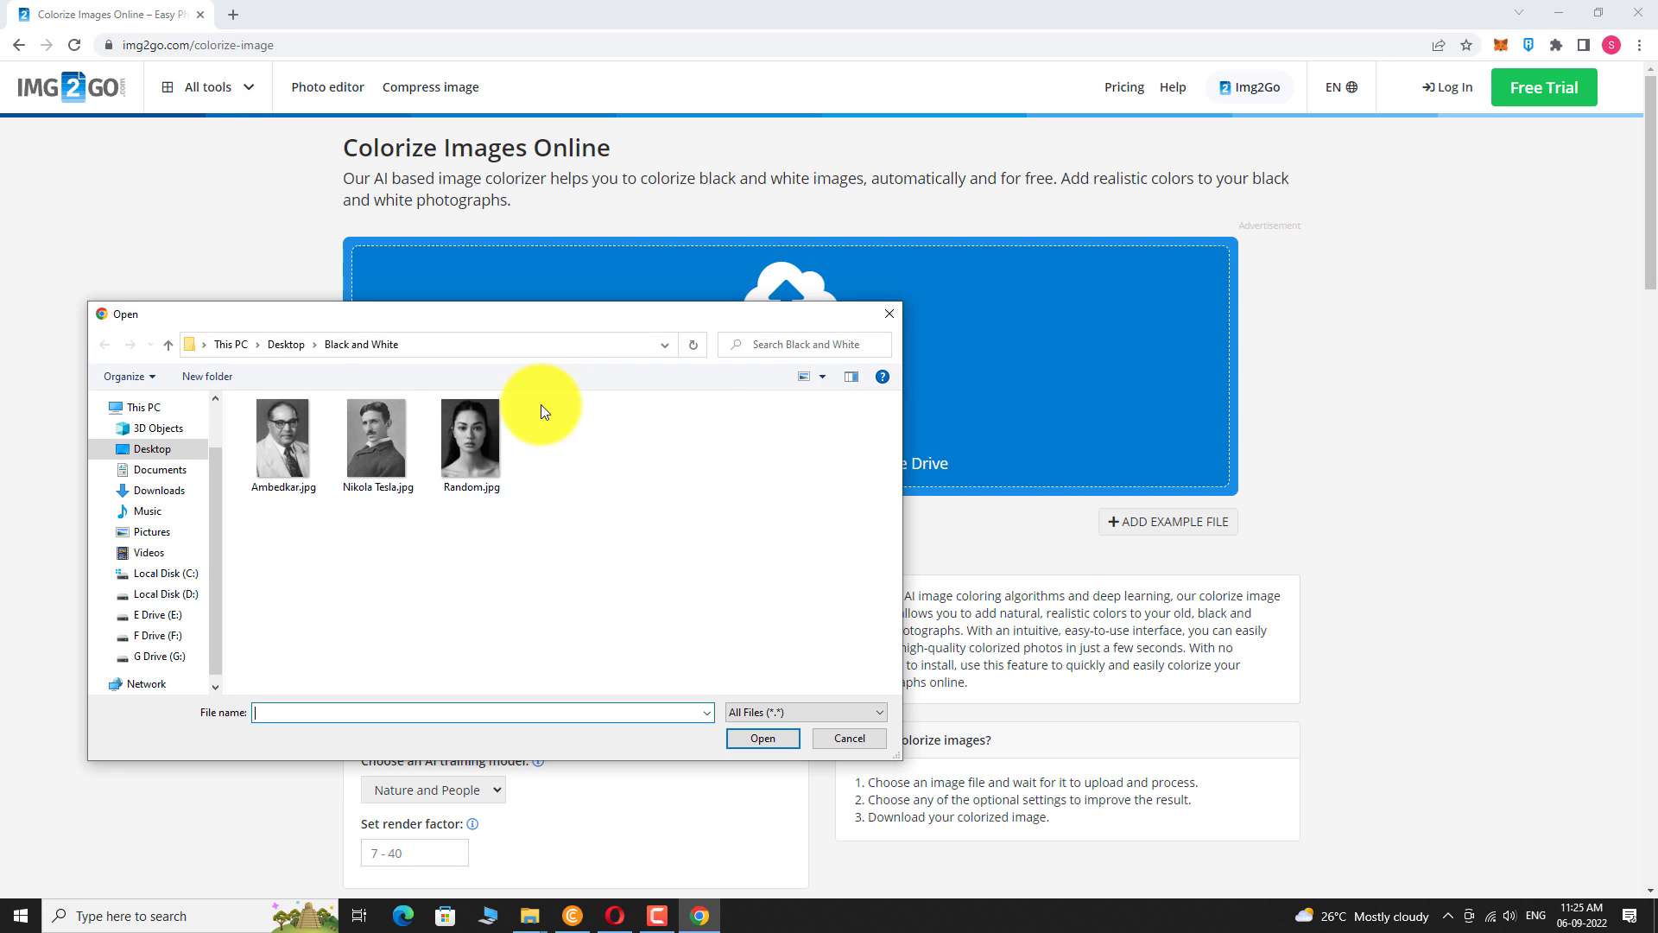
click(282, 438)
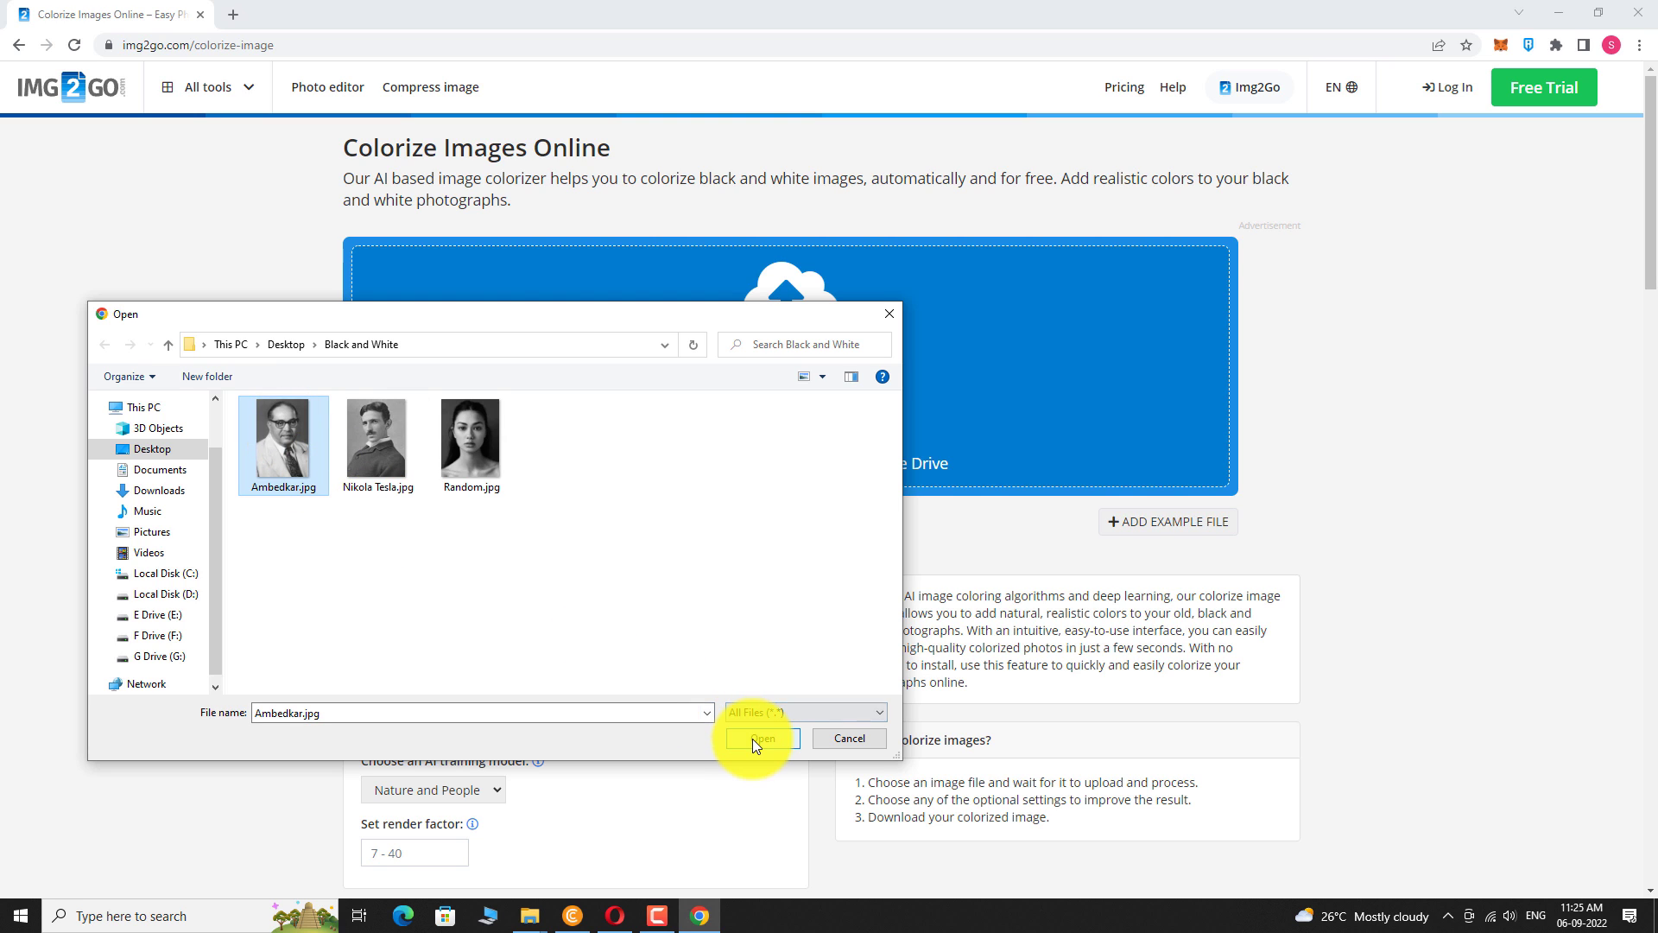
click(760, 738)
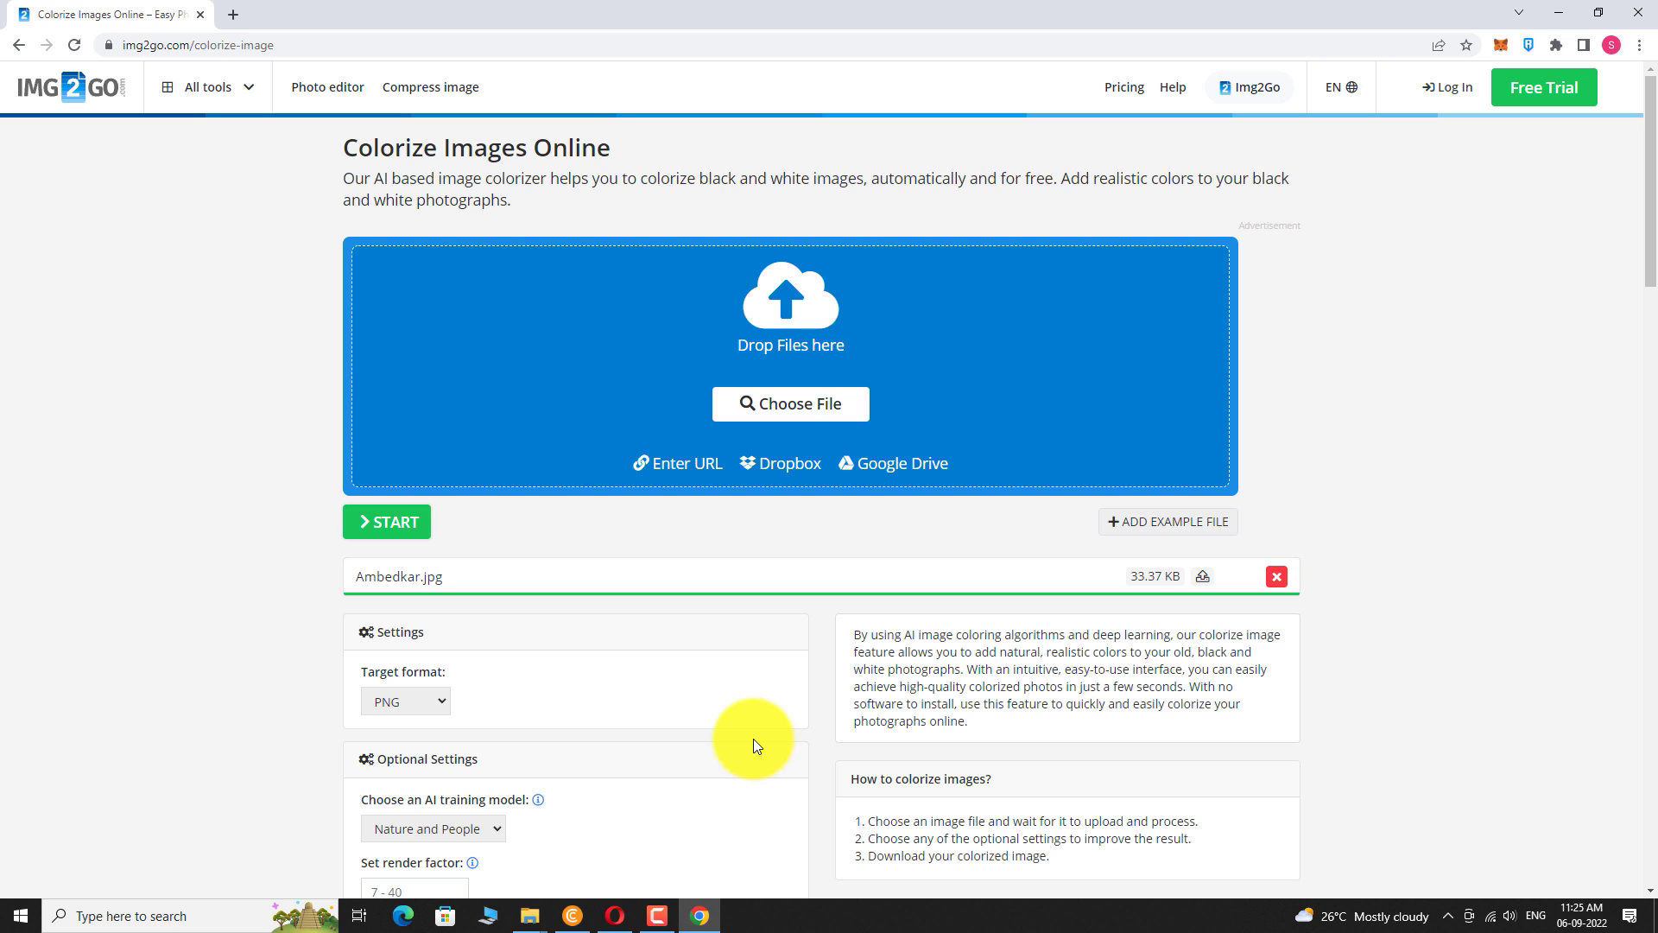
mouse_move(358, 592)
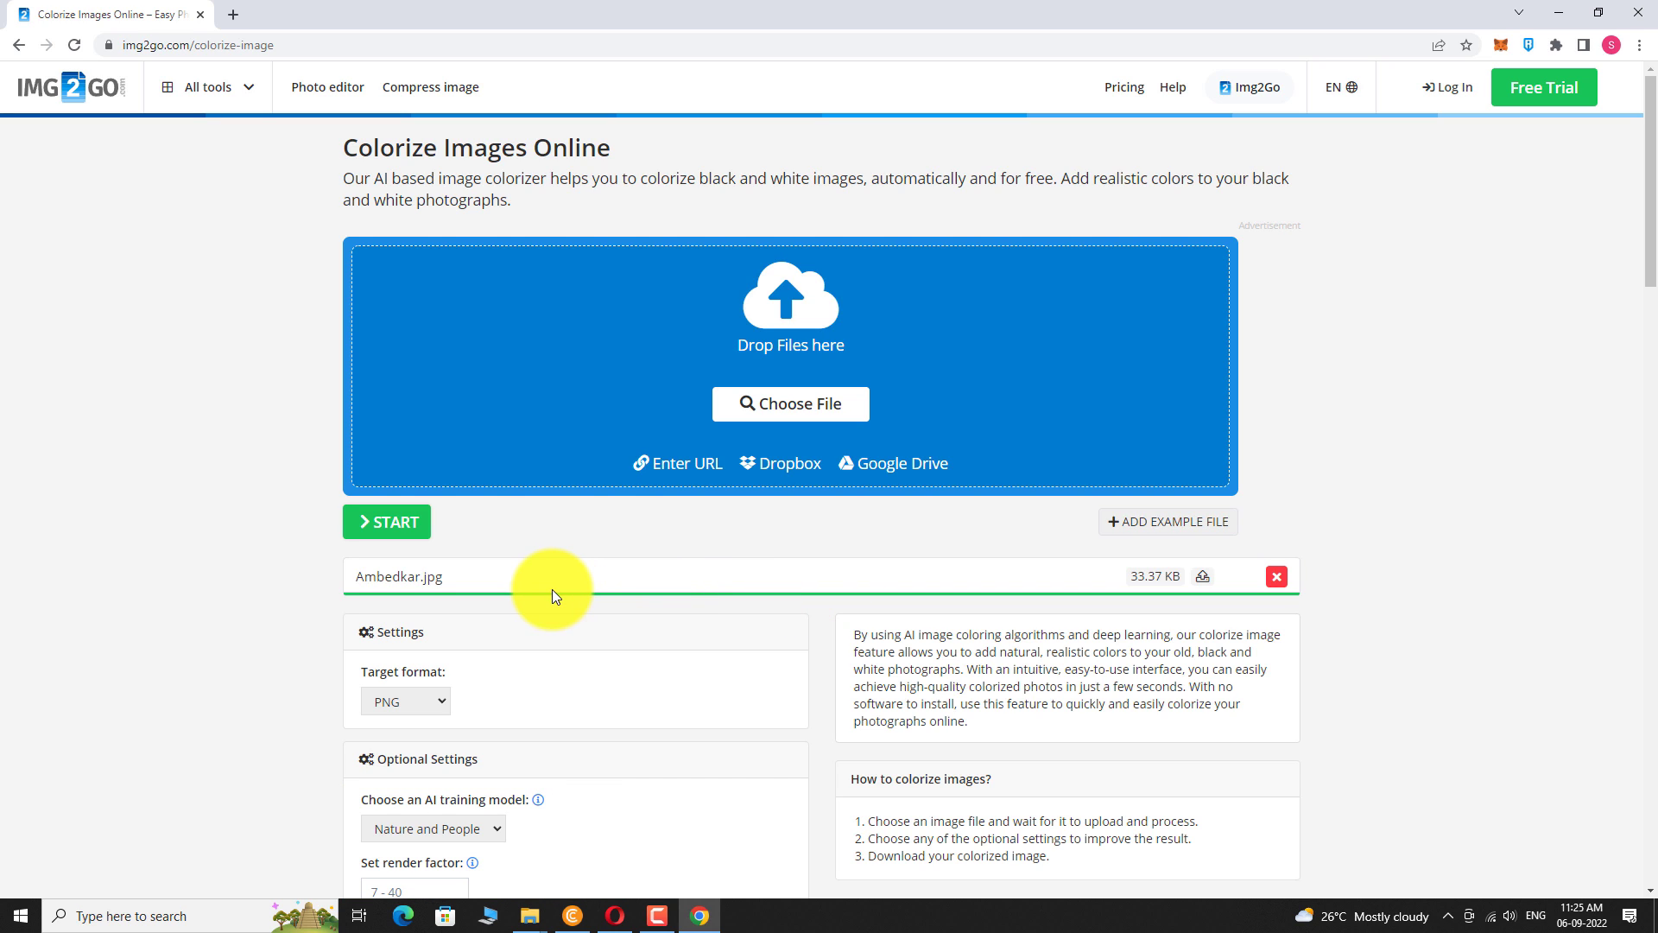
Step: Start colorization with PNG target format, producing Ambedkar.png (354.76 KB)
click(387, 521)
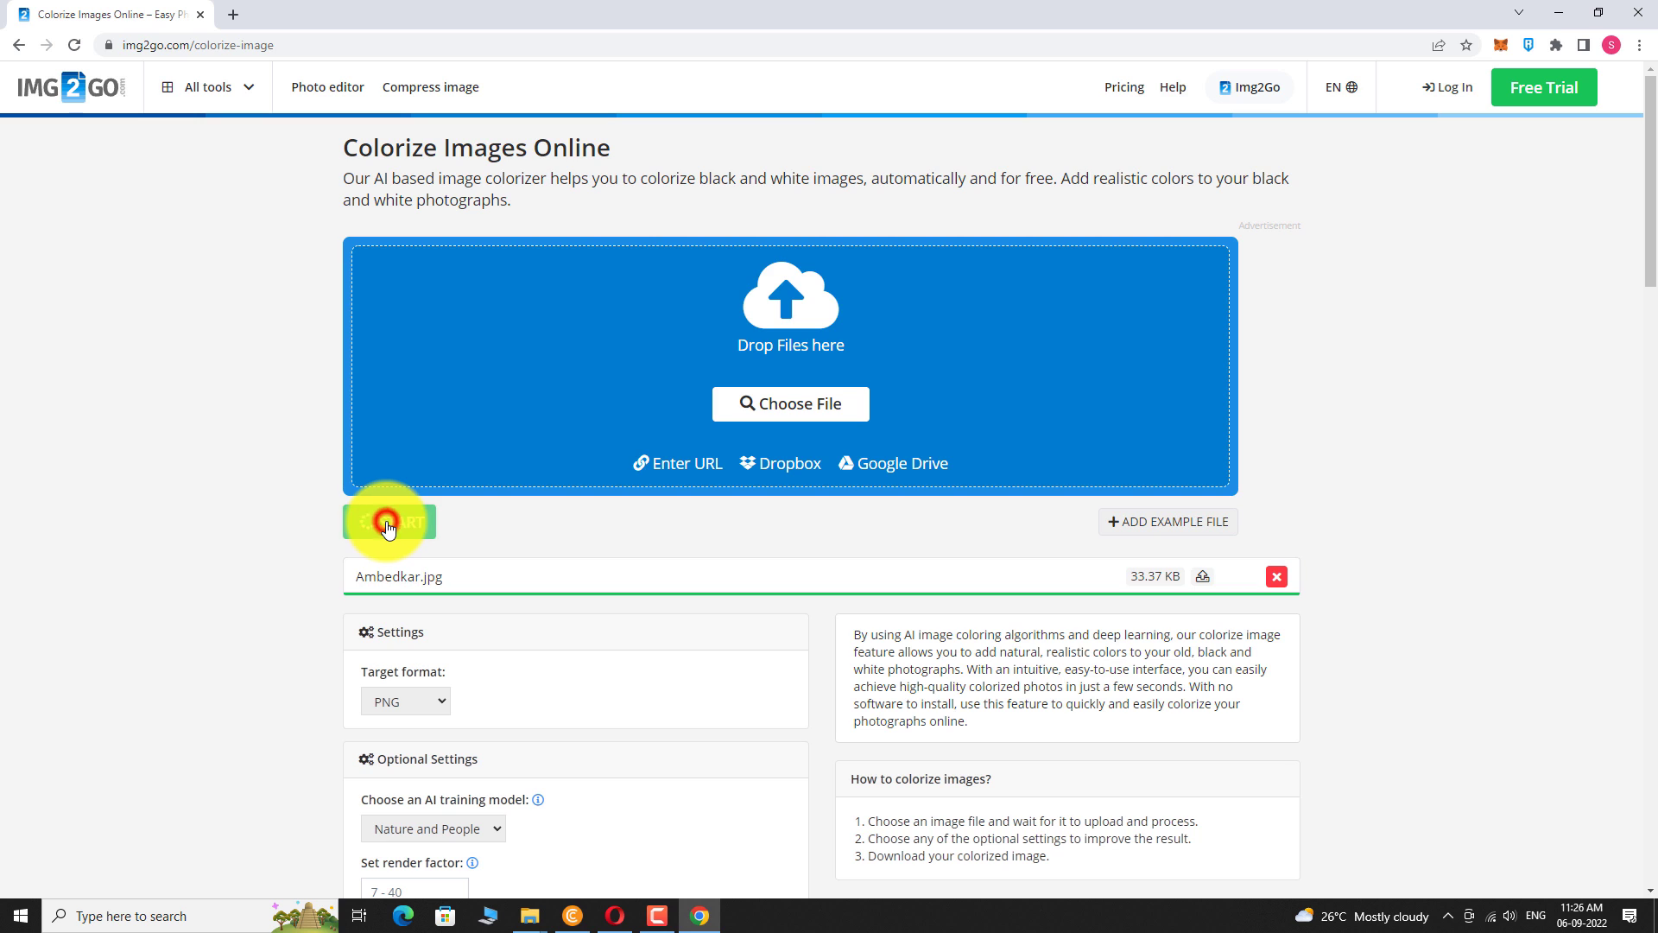
click(389, 522)
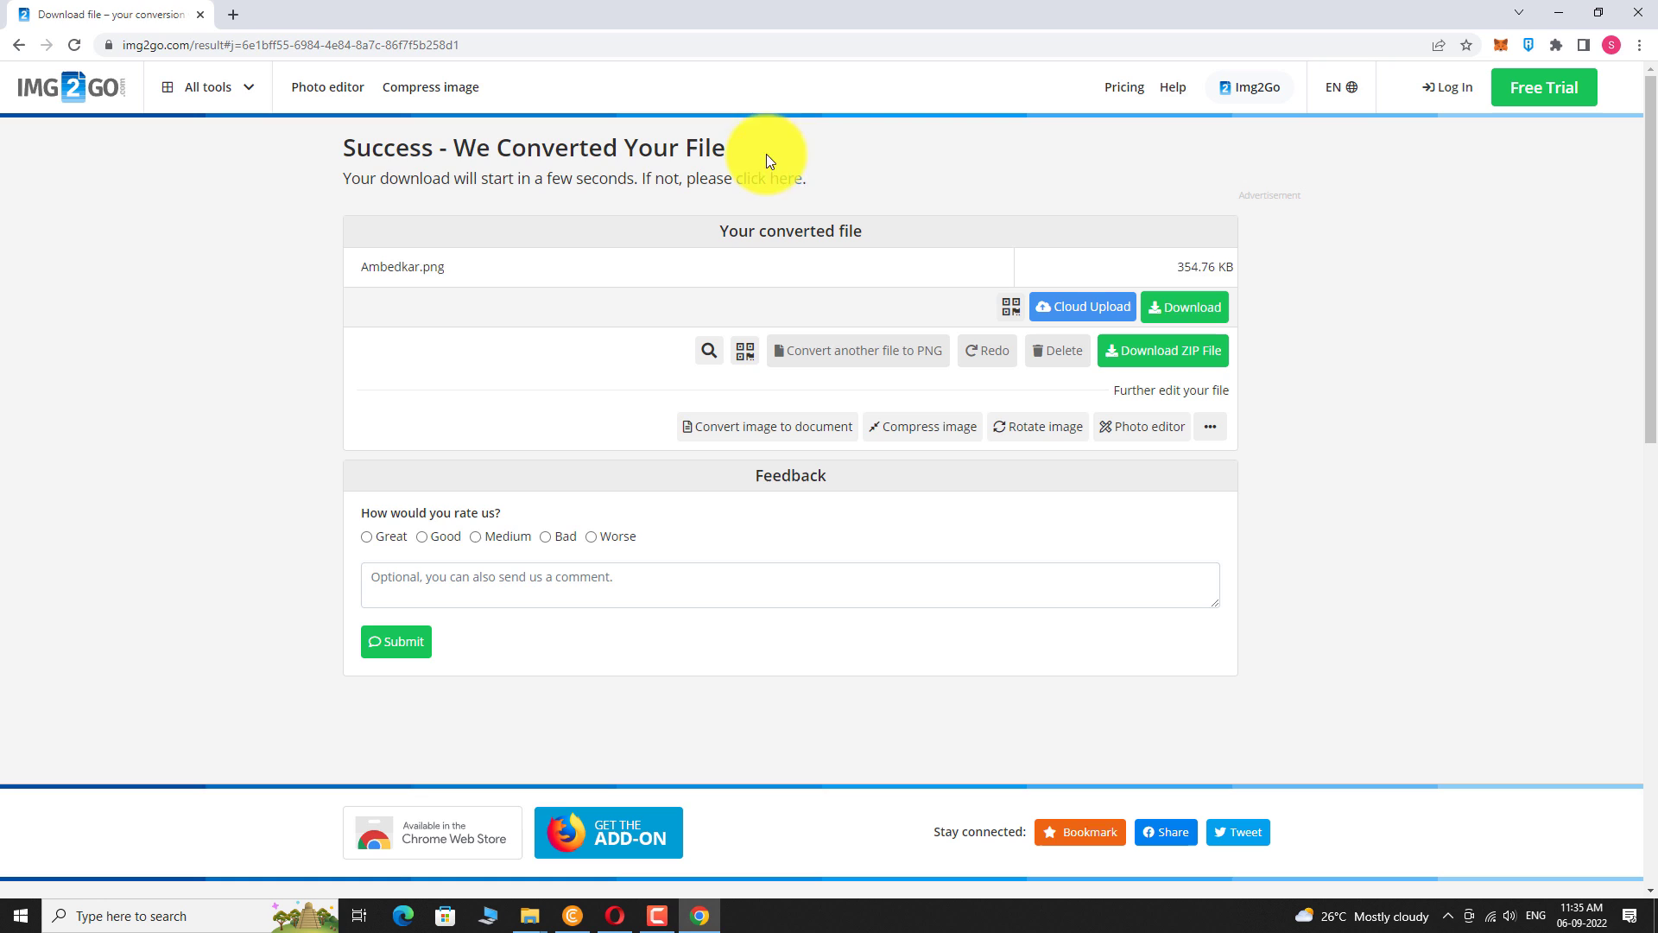
Step: Download Ambedkar.png, reveal it in Downloads and view it in Photos
click(1183, 308)
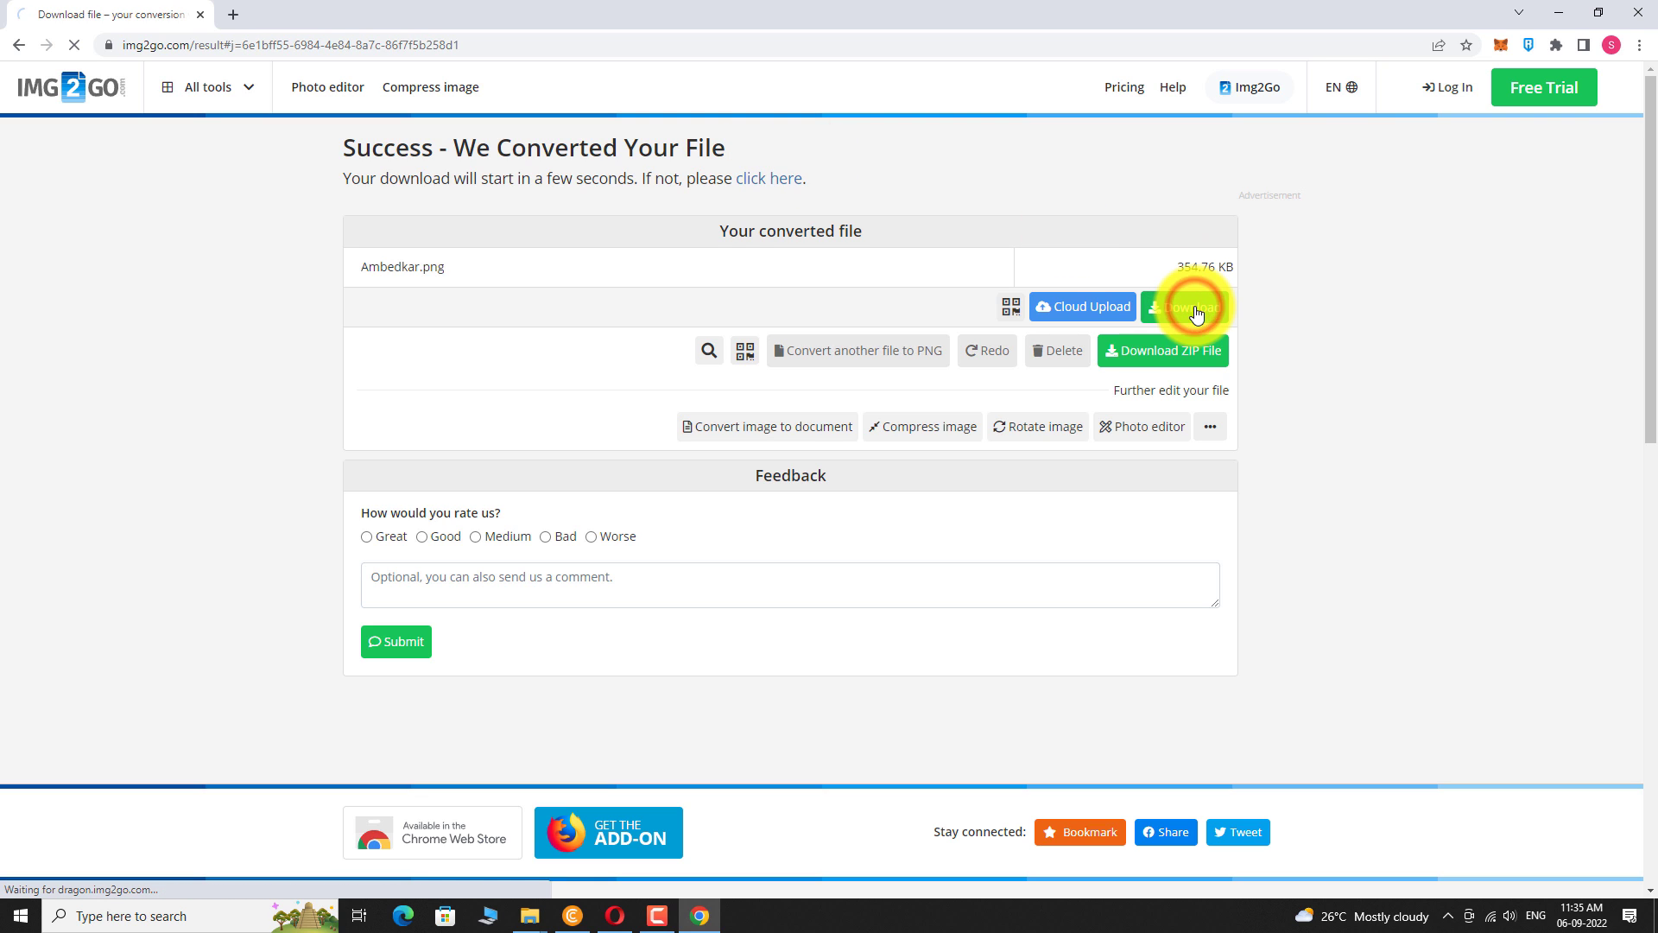
click(1190, 309)
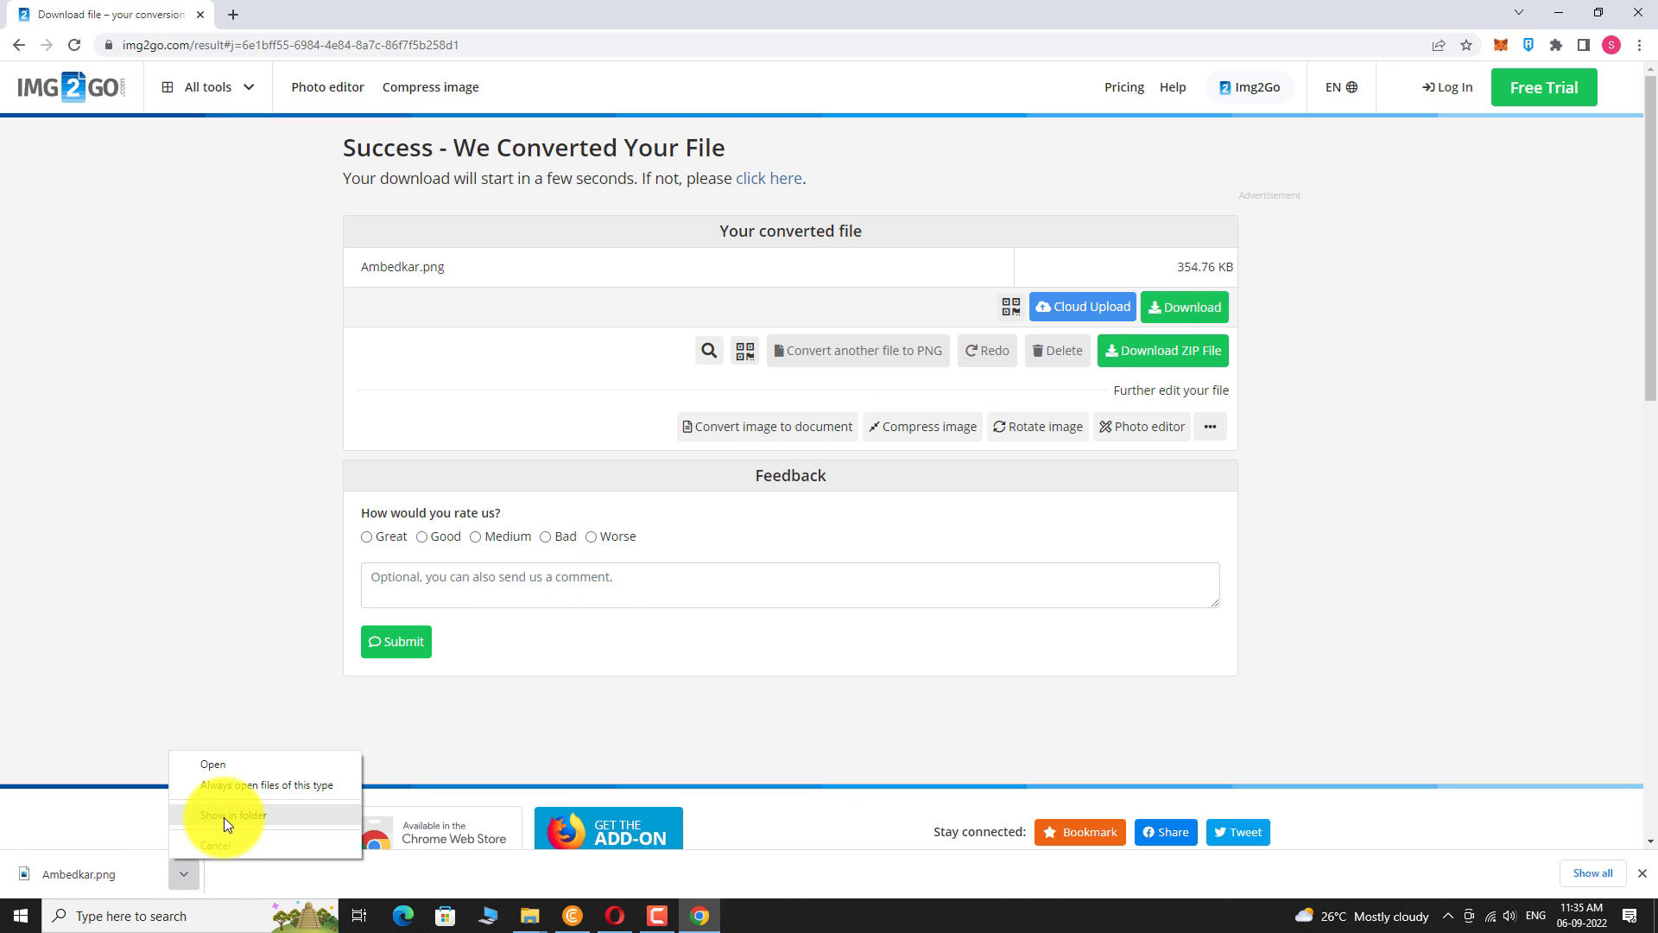
click(229, 813)
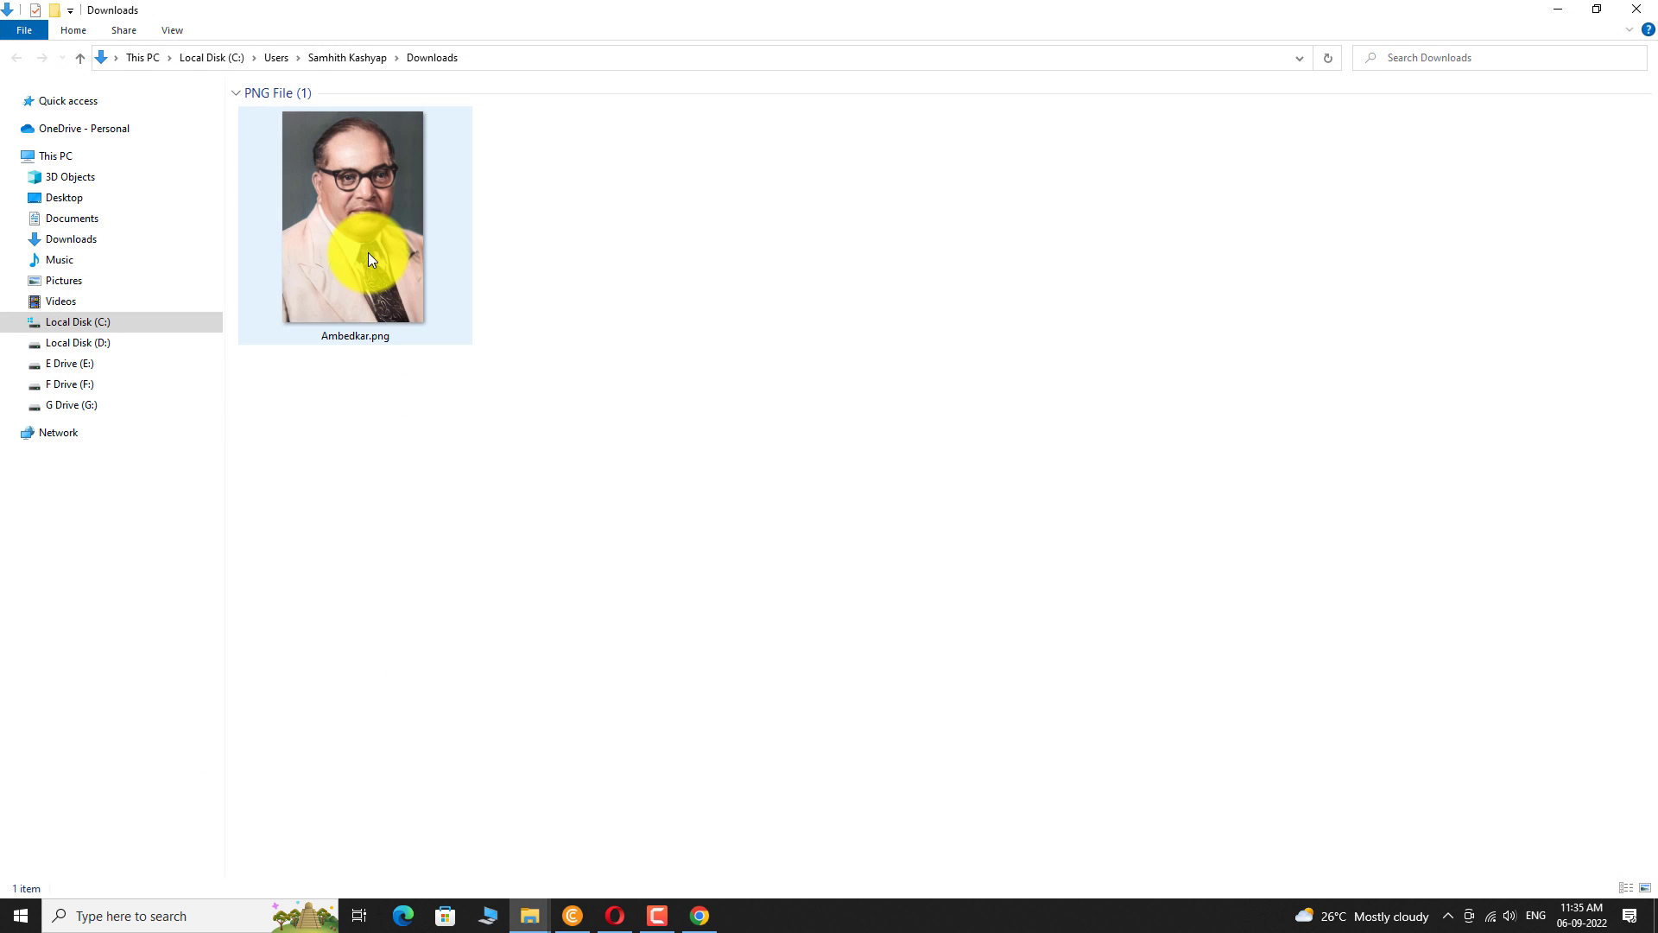
double_click(354, 218)
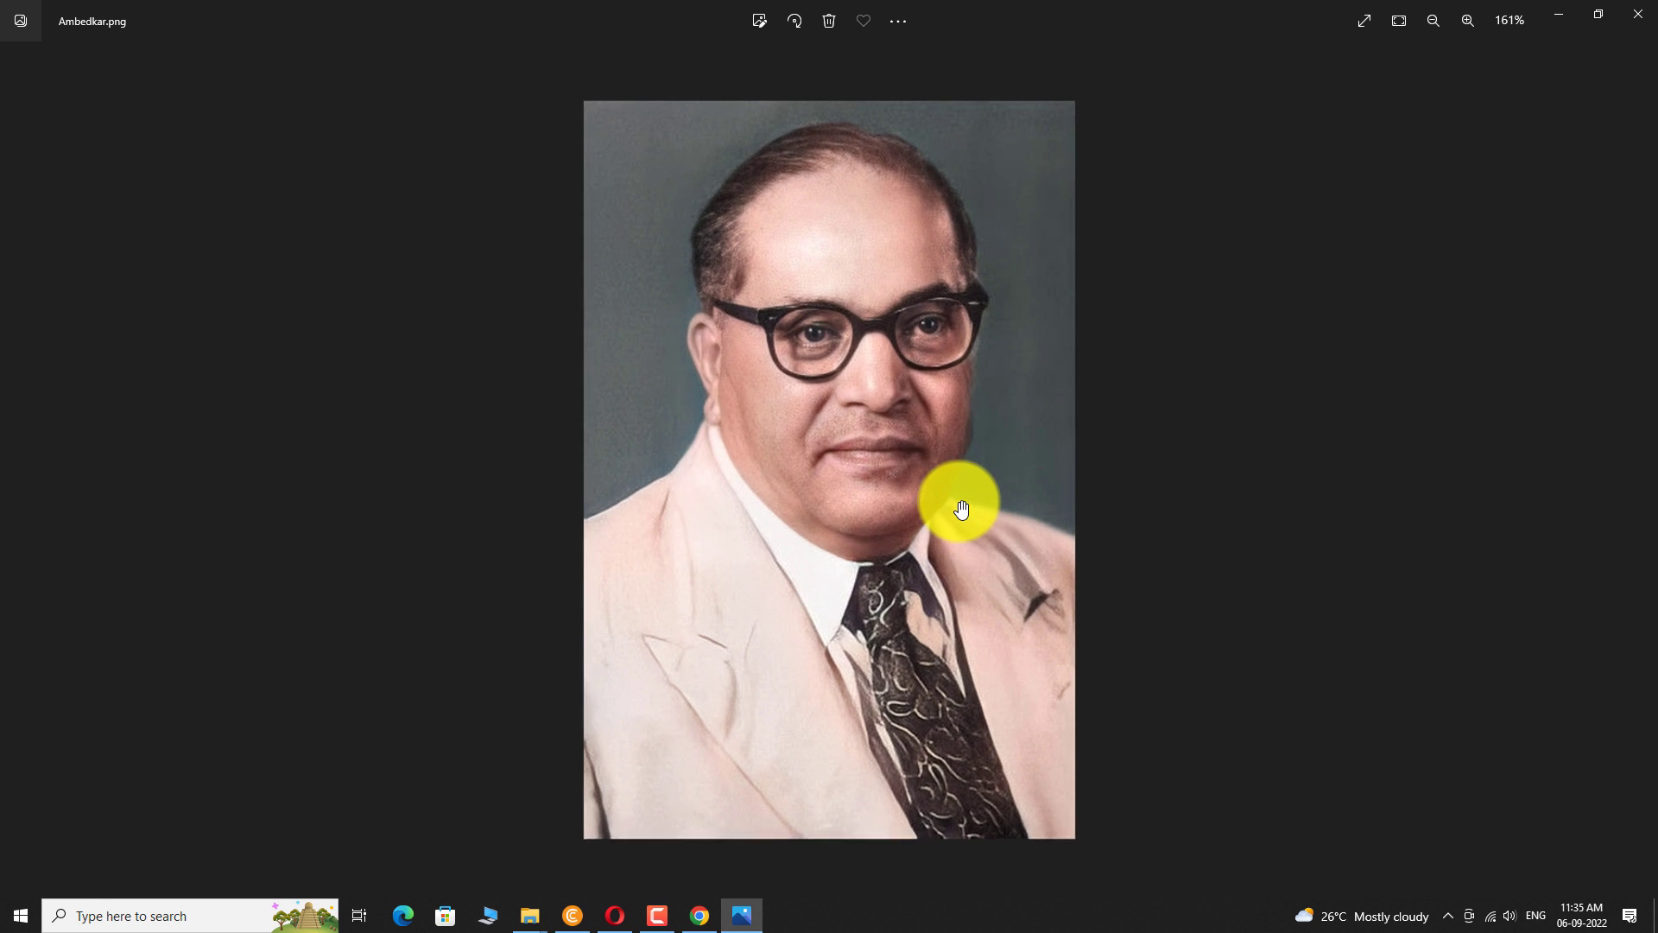
Step: Snap the colorized Ambedkar.png window right, beside the original Ambedkar.jpg
drag(962, 508, 1442, 470)
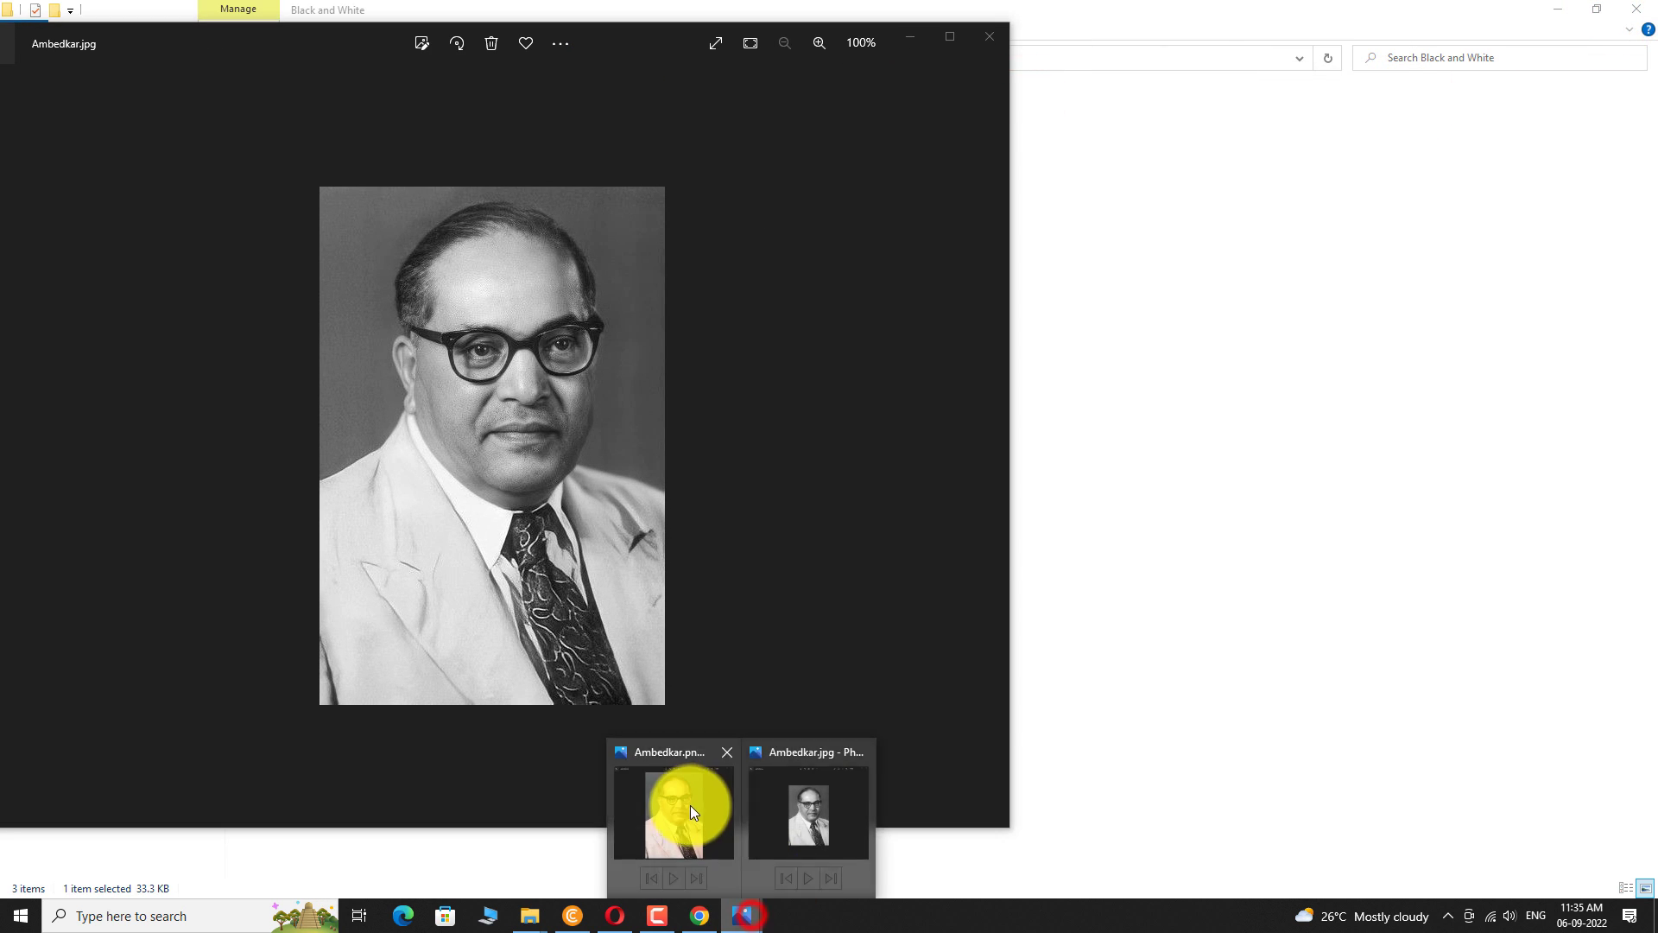
click(673, 814)
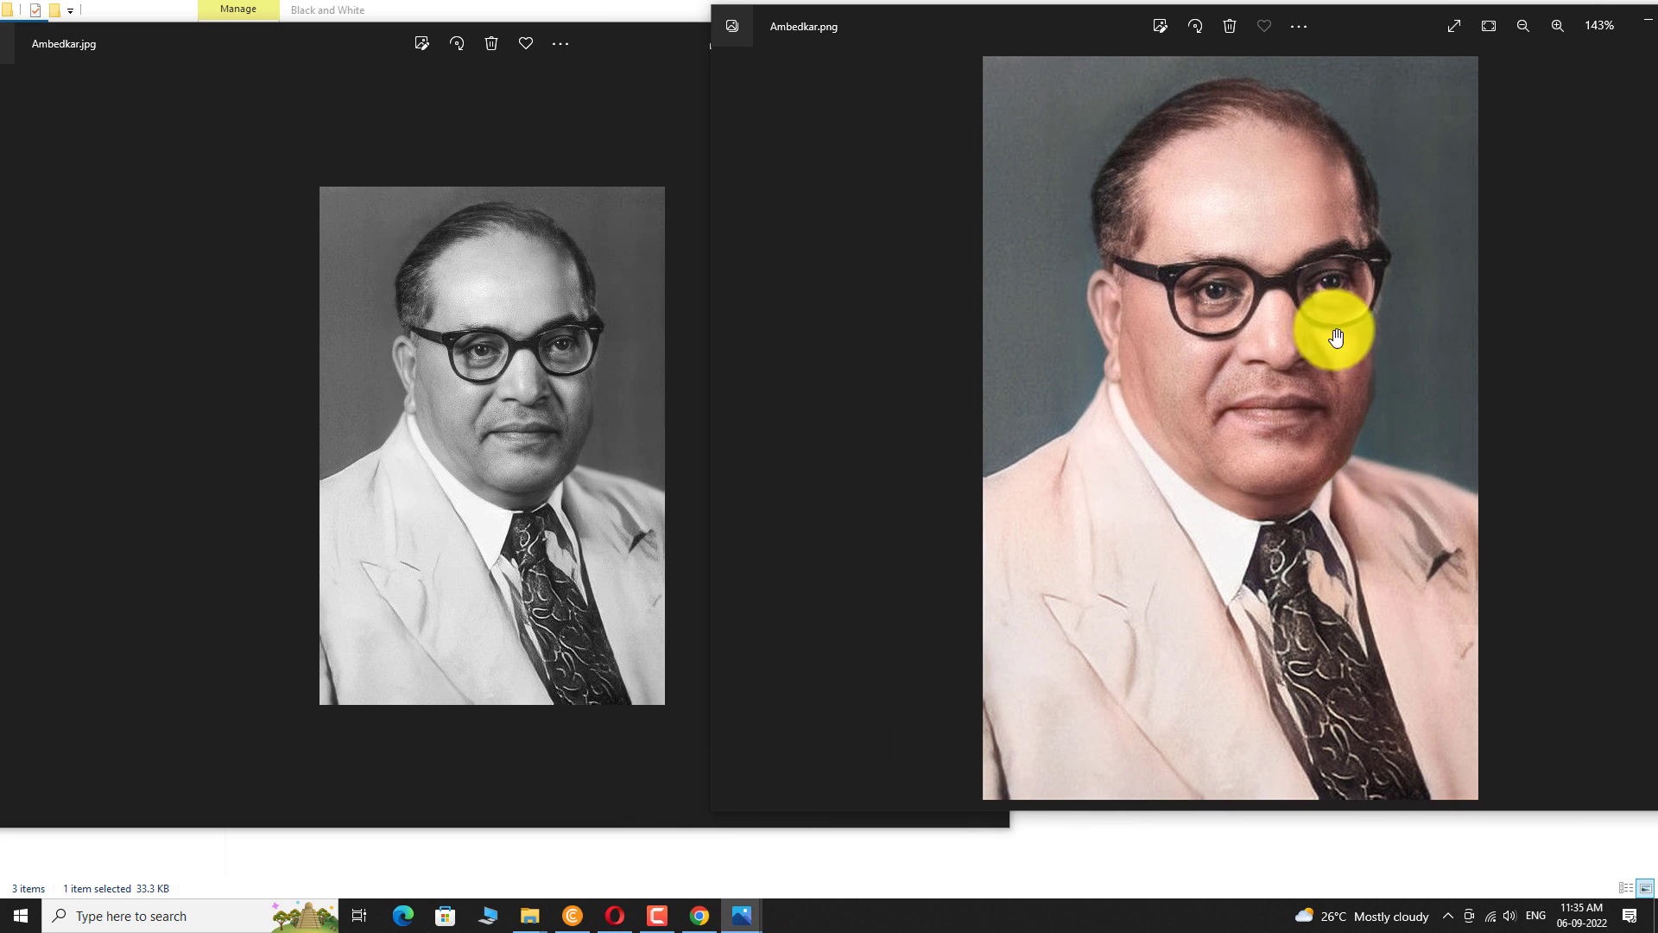
mouse_move(1613, 639)
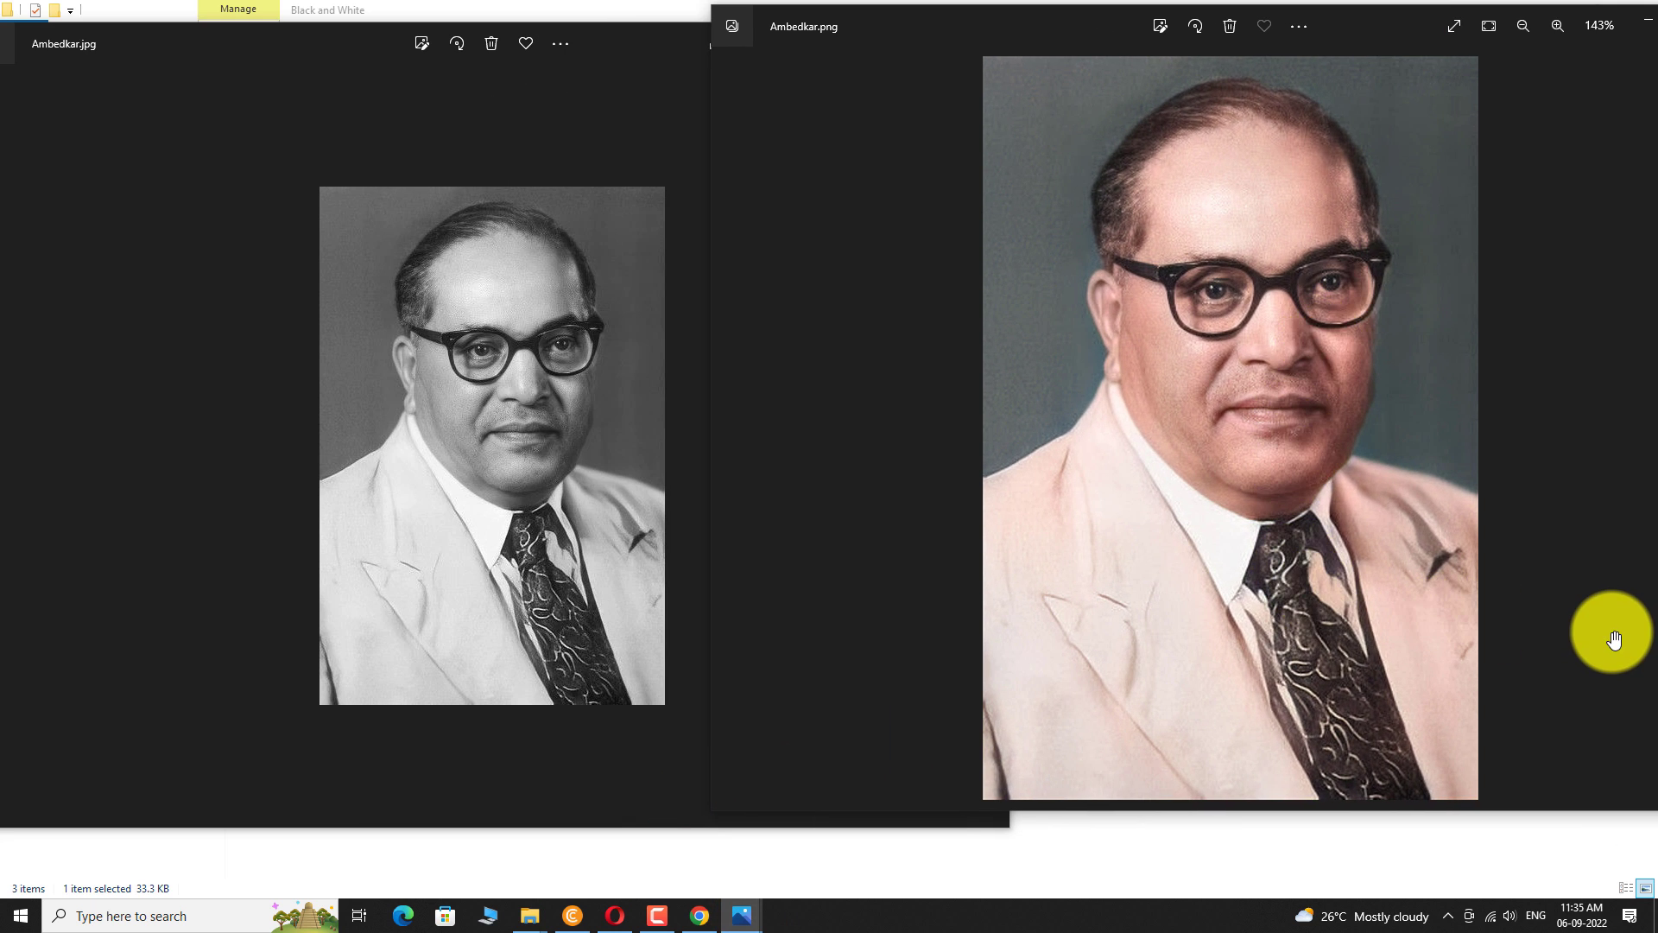